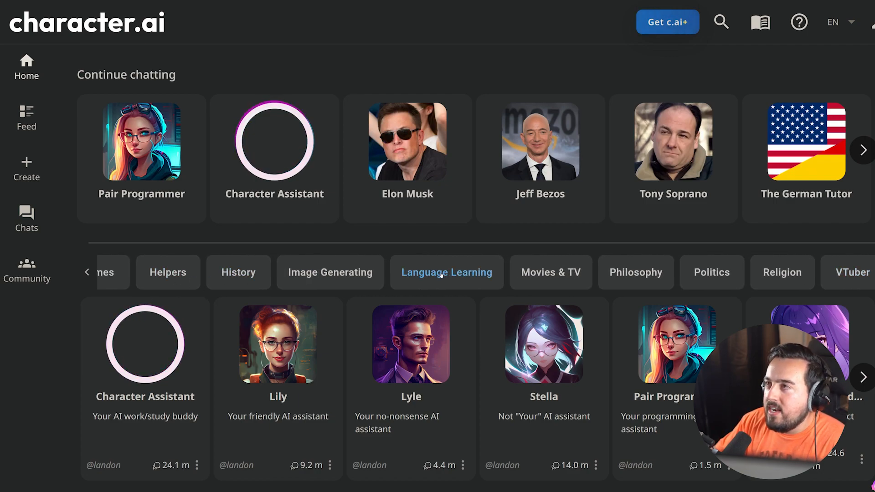
- Ask The German Tutor about German hello, goodbye and pronouncing Tschüss, then return home
{"action": "scroll", "scroll_direction": "down", "scroll_amount": 3}
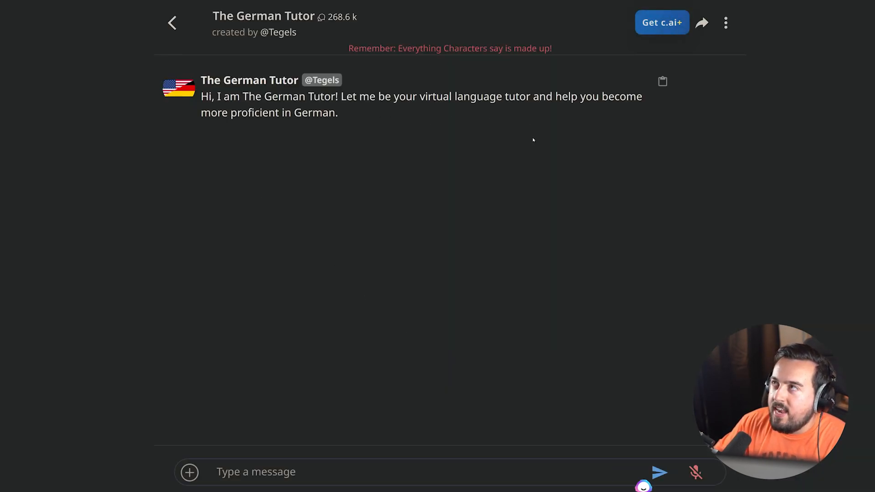
{"action": "mouse_move", "coordinate": [509, 187]}
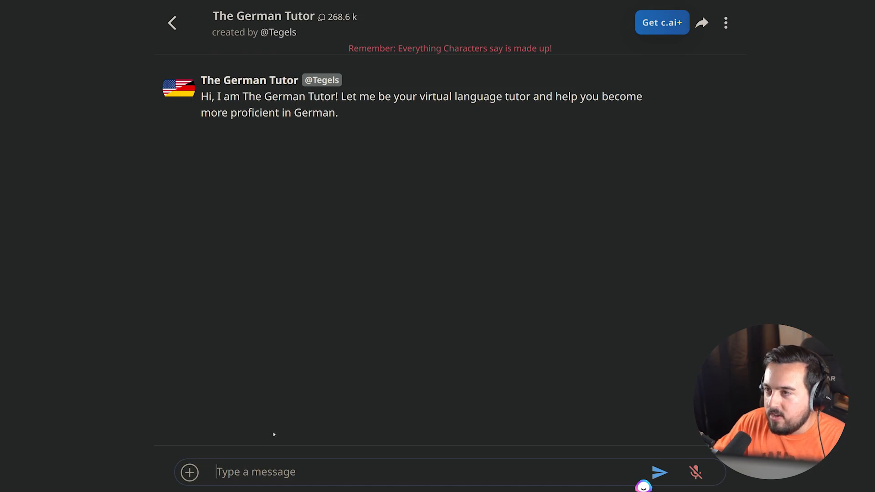
{"action": "type", "text": "how do I say"}
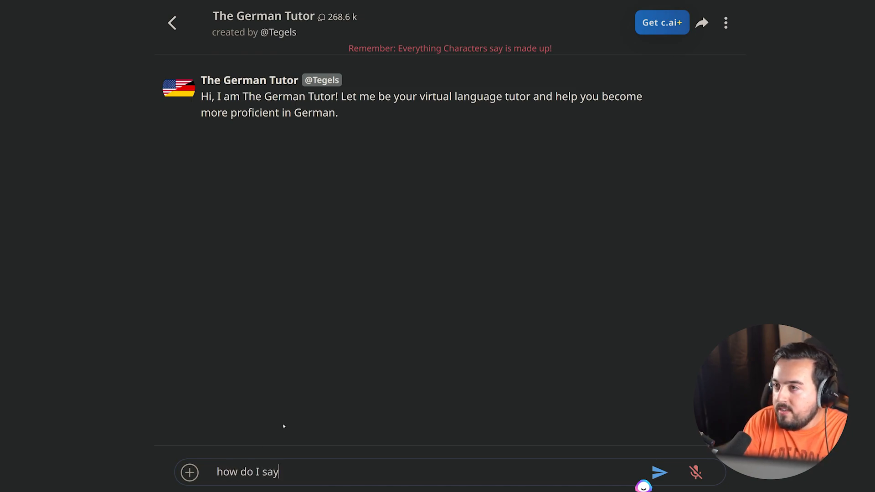
{"action": "left_click", "coordinate": [659, 472]}
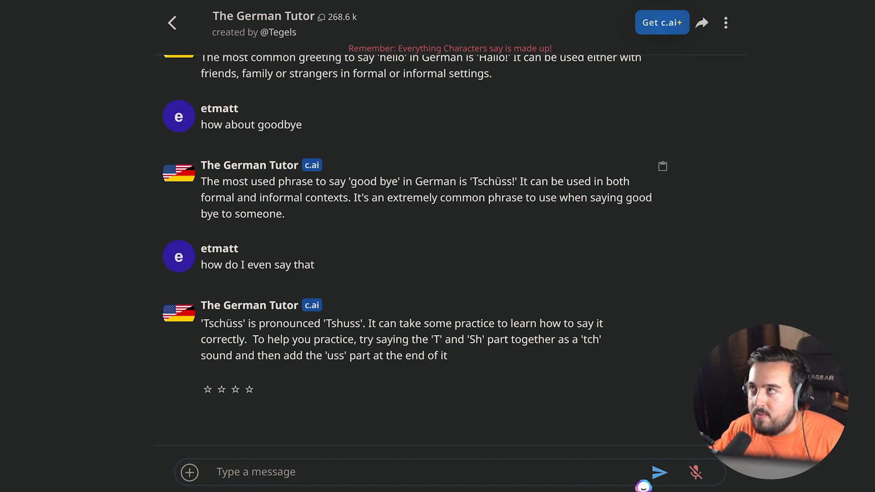
{"action": "double_click", "coordinate": [492, 182]}
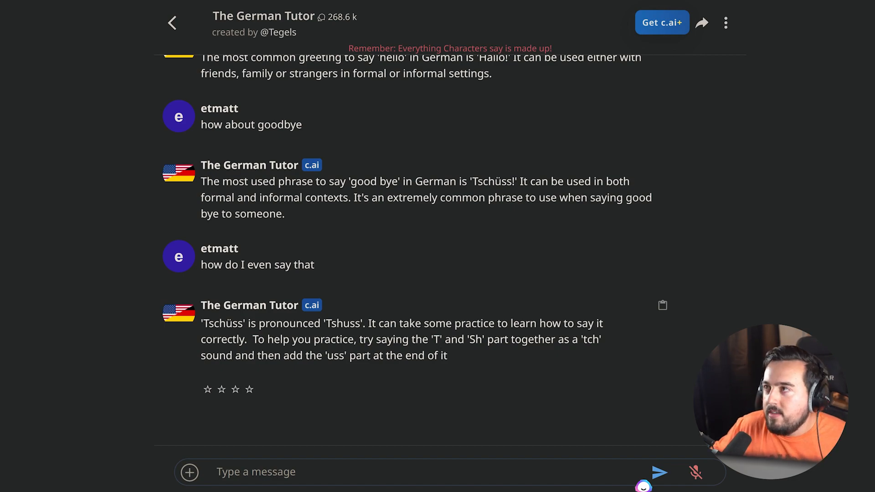
{"action": "double_click", "coordinate": [435, 339]}
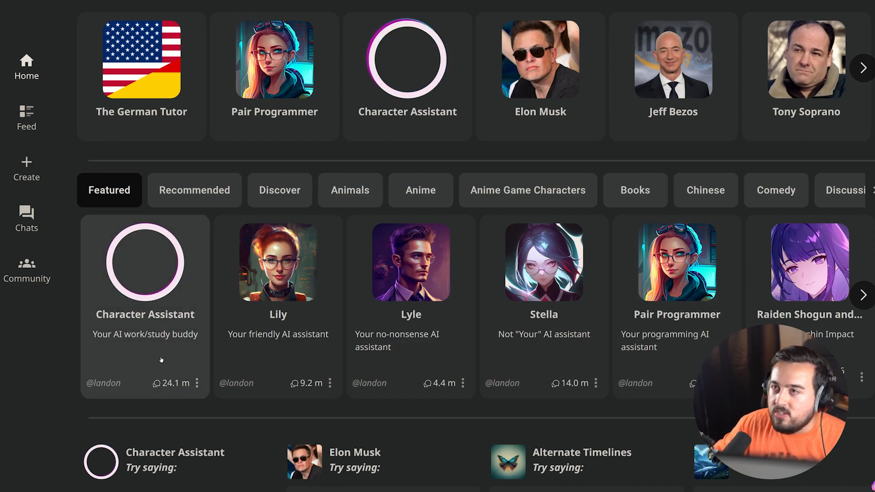
{"action": "mouse_move", "coordinate": [411, 363]}
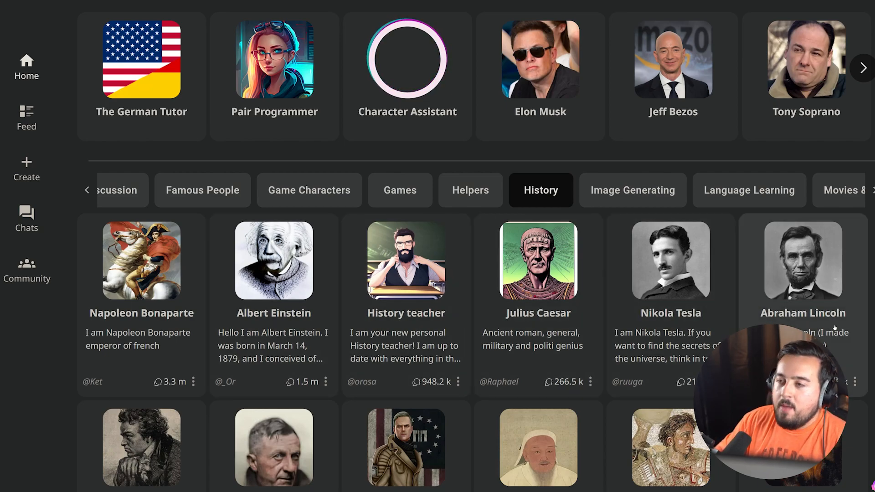
- Step through the History, Game Characters, Politics and Recommended character category tabs
{"action": "left_click", "coordinate": [309, 191]}
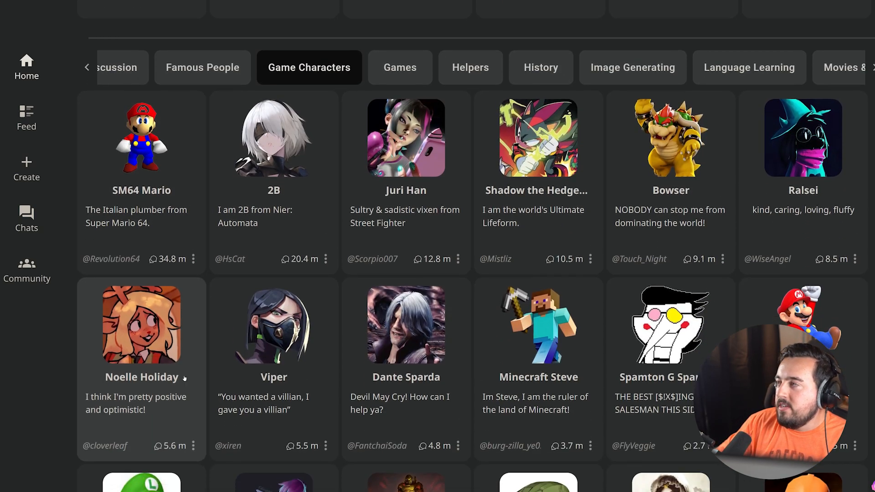
{"action": "scroll", "scroll_direction": "down", "scroll_amount": 3}
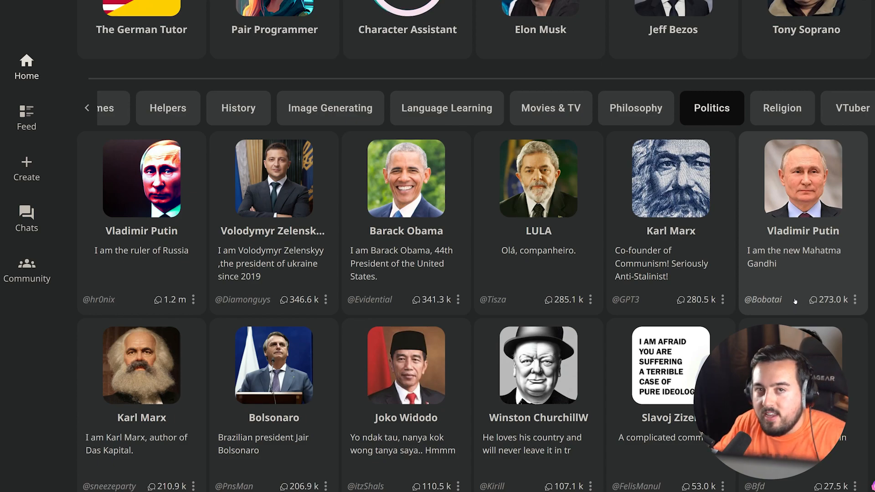
{"action": "left_click", "coordinate": [194, 107]}
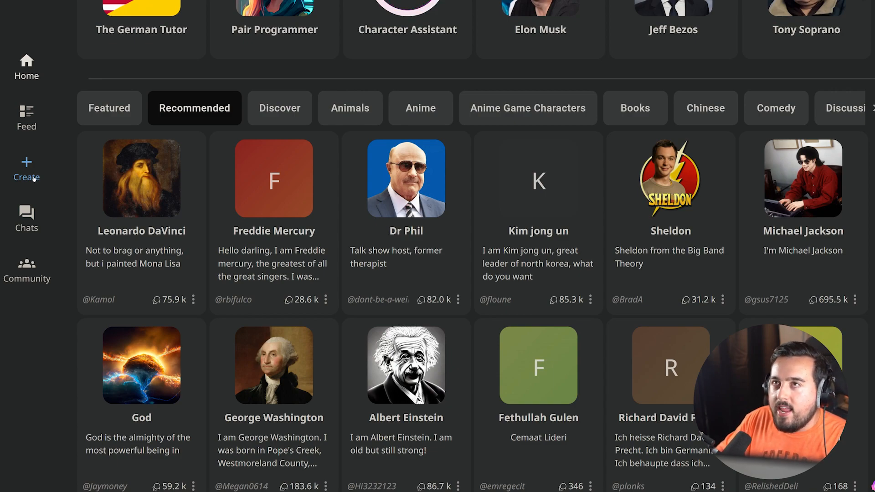
- Start a new character from Create and bring up the Character Book creation guide
{"action": "left_click", "coordinate": [27, 169]}
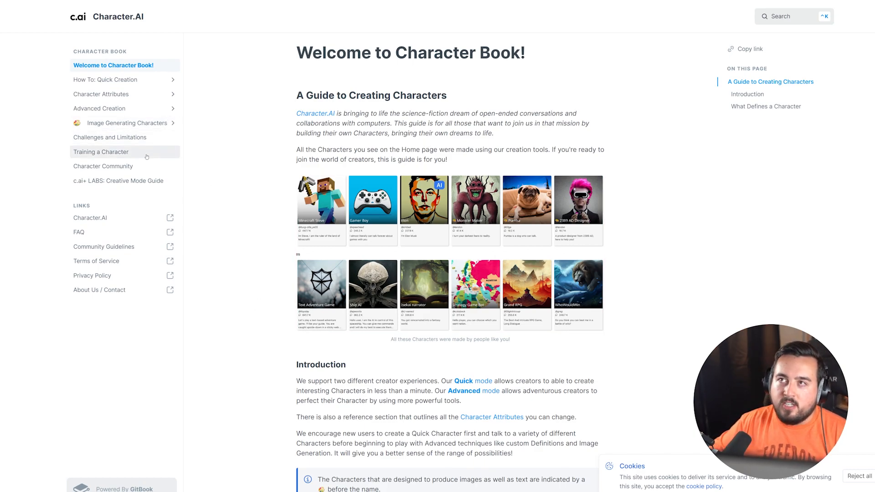
{"action": "left_click", "coordinate": [101, 152]}
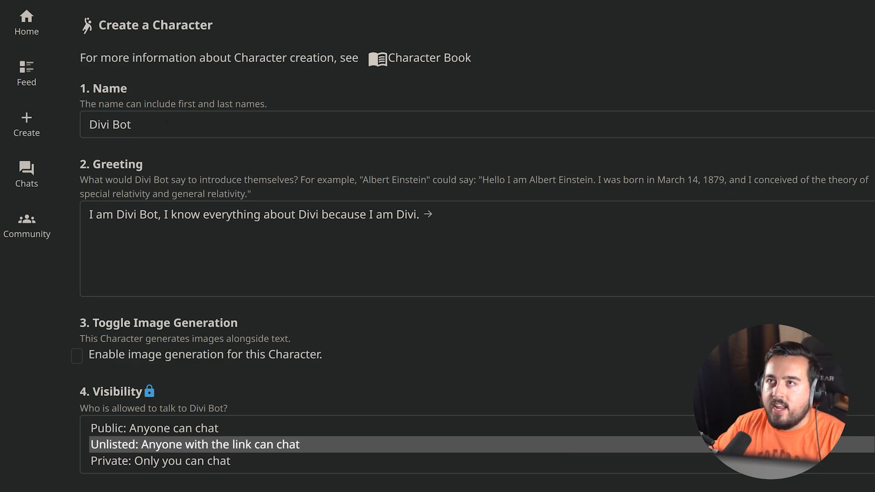
- Enter Divi Bot's name and Divi greeting, set Unlisted visibility, and open Edit Details (Advanced)
{"action": "left_click_drag", "start_coordinate": [403, 180], "coordinate": [489, 179]}
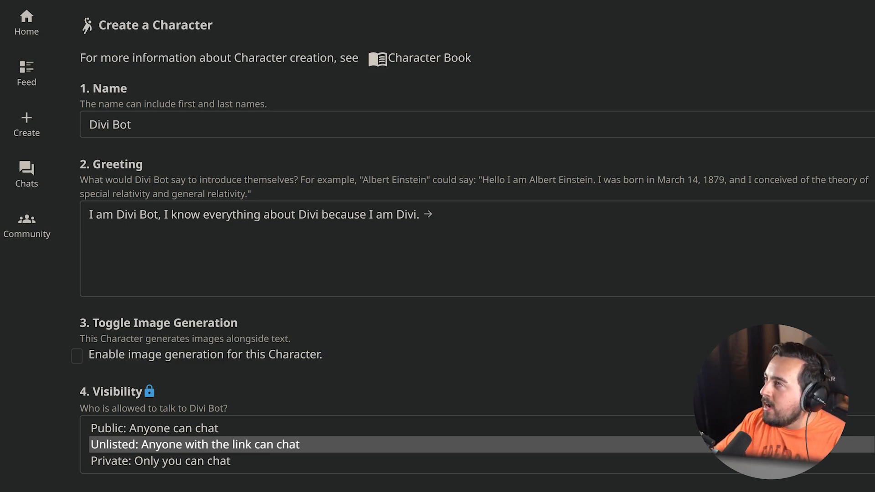
{"action": "scroll", "scroll_direction": "down", "scroll_amount": 3}
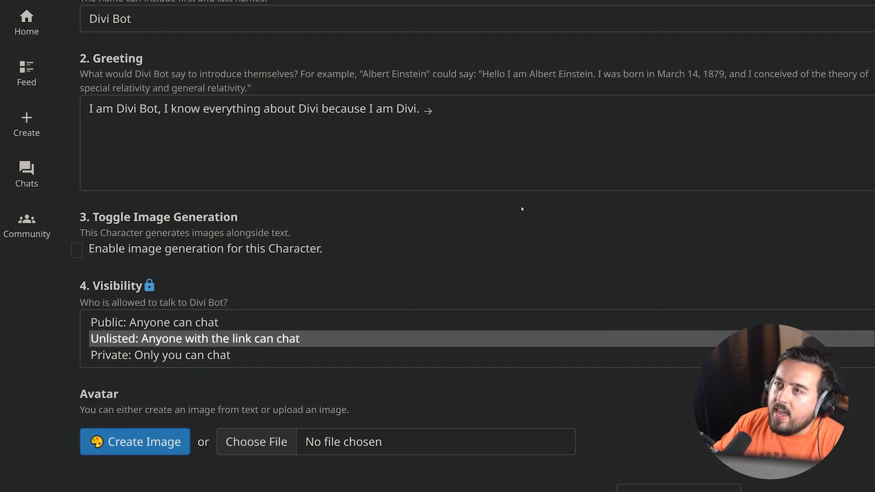
{"action": "scroll", "scroll_direction": "down", "scroll_amount": 3}
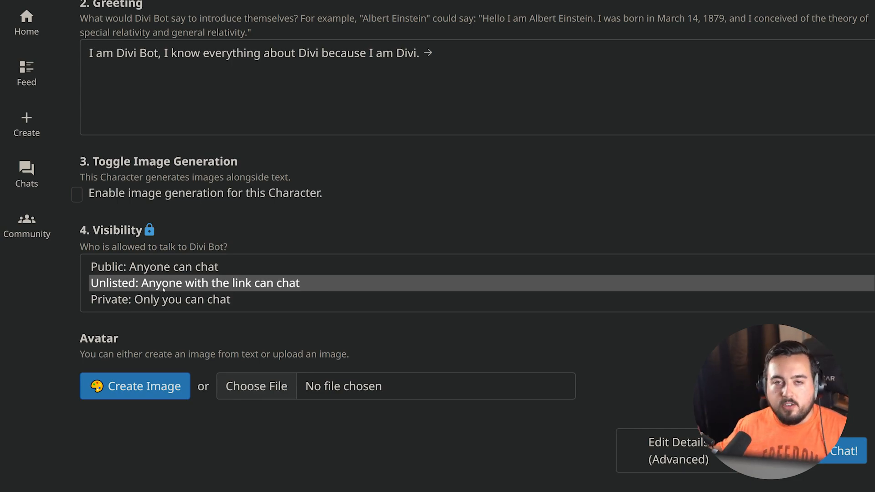
{"action": "left_click", "coordinate": [256, 386]}
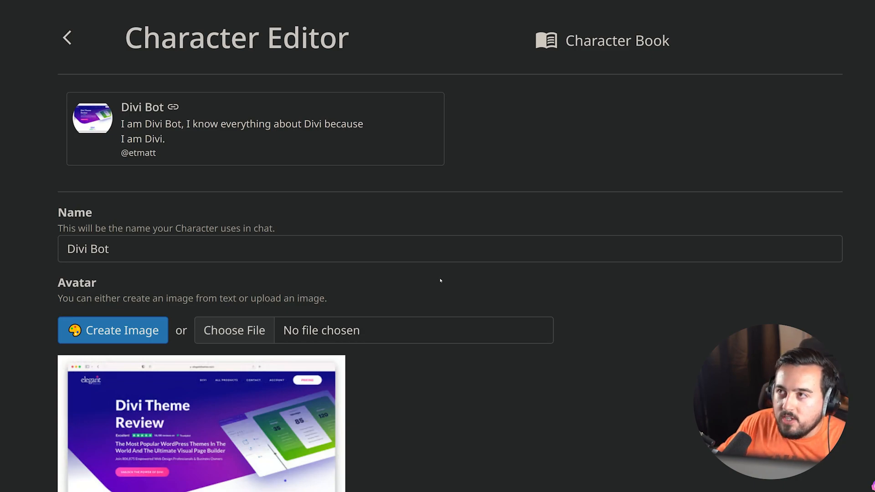
- Add Divi Bot's long description, Business category, Chippy voice and example Divi conversations, then save
{"action": "scroll", "scroll_direction": "down", "scroll_amount": 3}
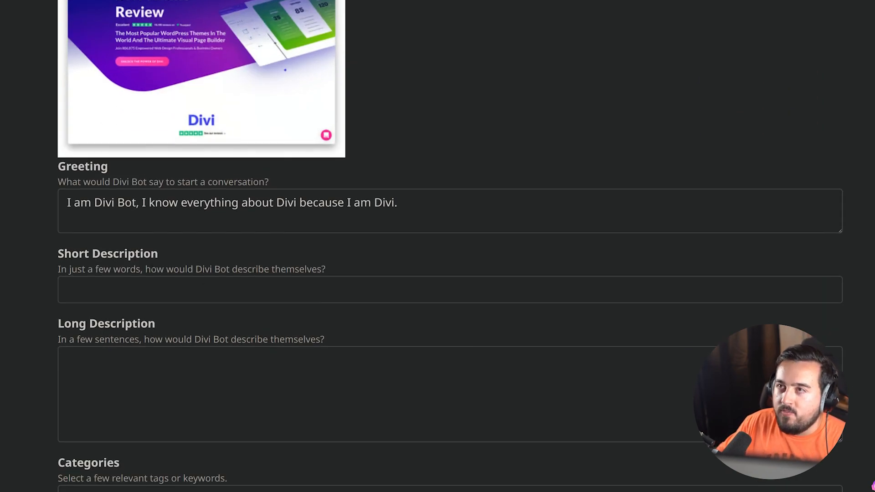
{"action": "scroll", "scroll_direction": "down", "scroll_amount": 3}
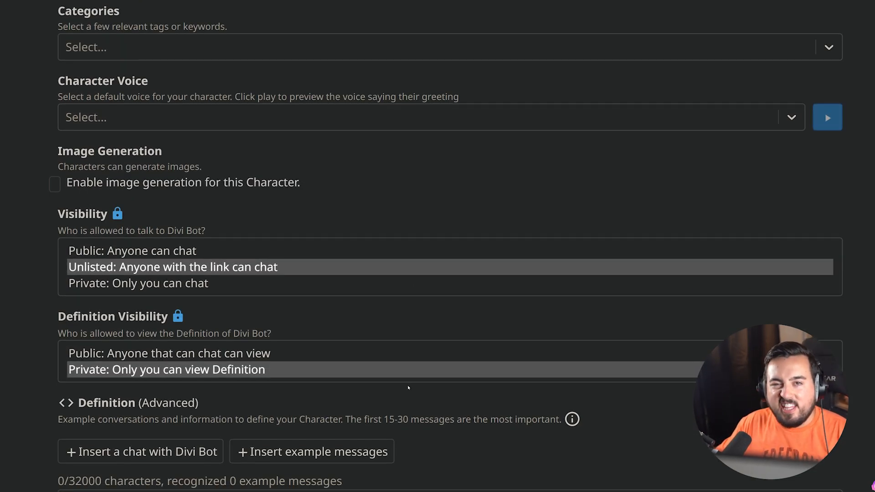
{"action": "left_click", "coordinate": [429, 117]}
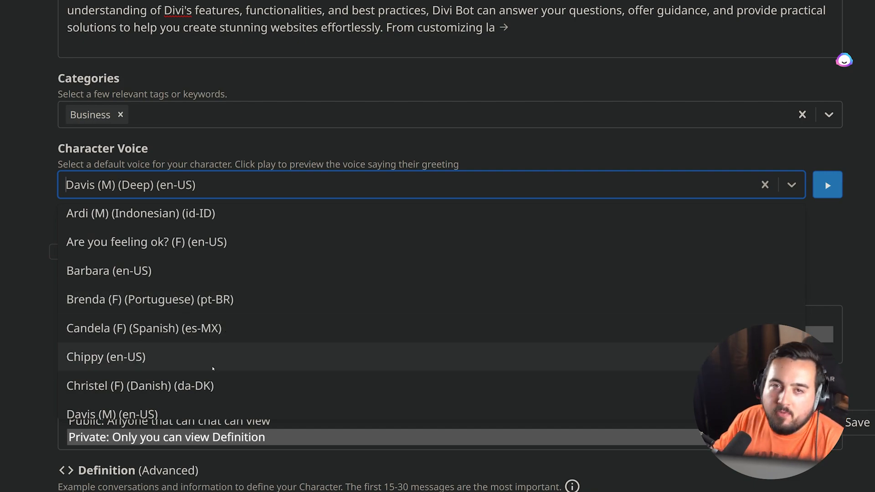
{"action": "left_click", "coordinate": [104, 356]}
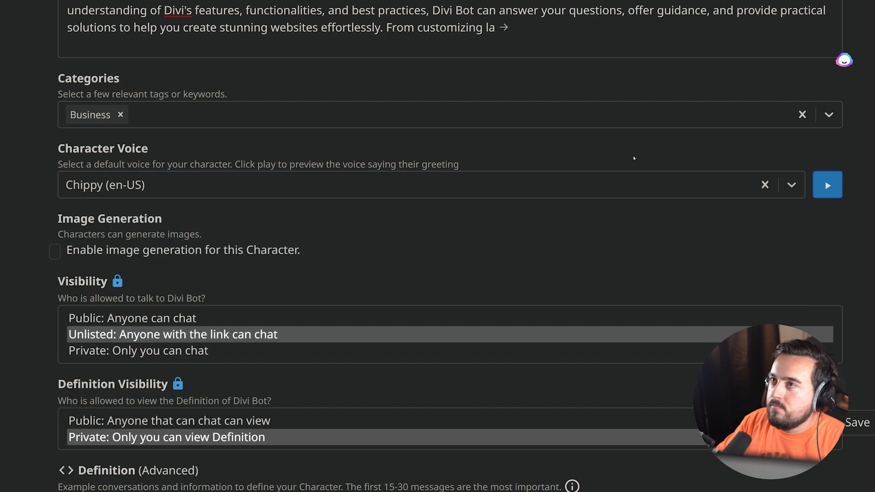
{"action": "scroll", "scroll_direction": "down", "scroll_amount": 3}
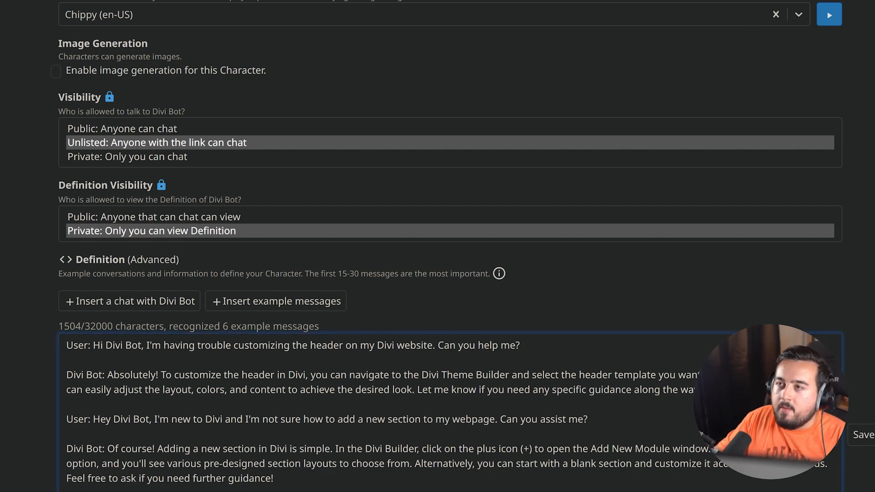
{"action": "double_click", "coordinate": [312, 345]}
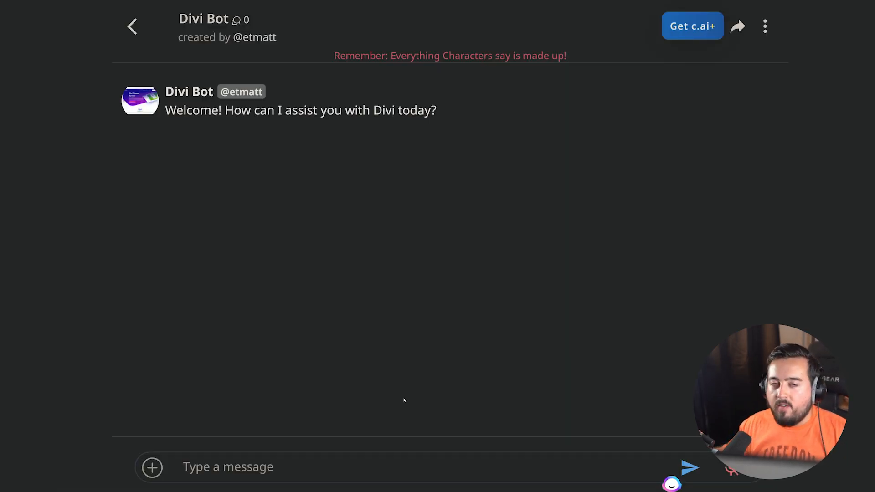
- Ask Divi Bot 'What are some recommended plugins to enhance my Divi website?' and return Home
{"action": "type", "text": "What are some recommended plugins to enhance my Divi website?"}
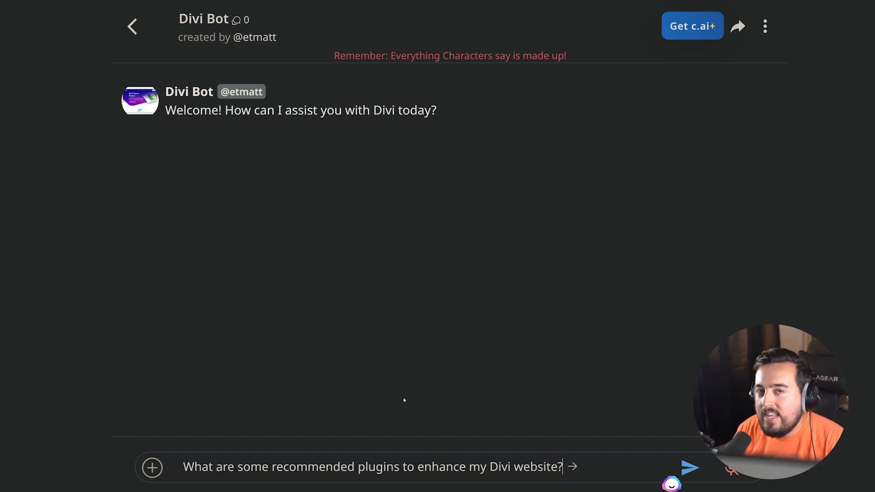
{"action": "left_click", "coordinate": [690, 467]}
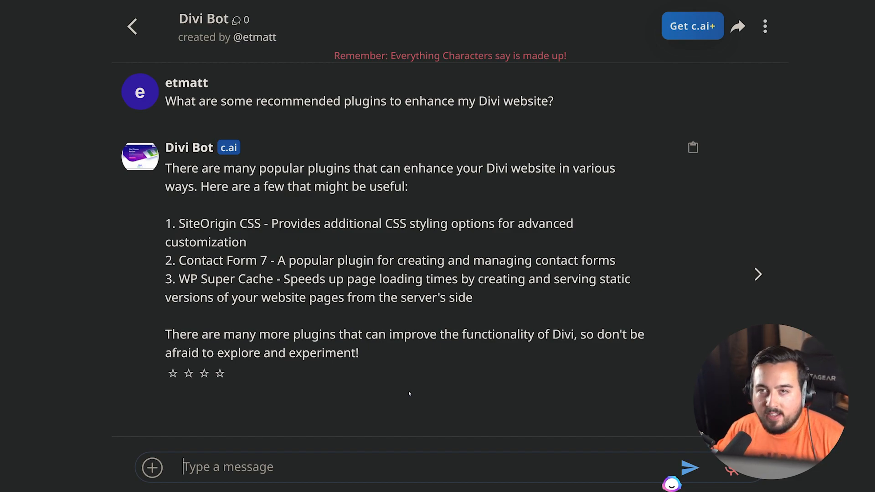
{"action": "left_click", "coordinate": [133, 26]}
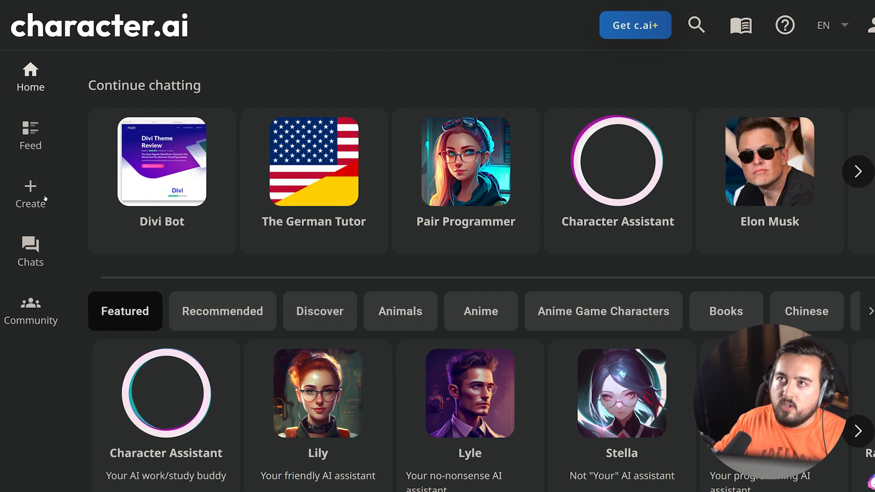
- Create room 'Elon Tony Mario' with Elon Musk, Tony Soprano and Mario discussing Life on Mars
{"action": "left_click", "coordinate": [31, 192]}
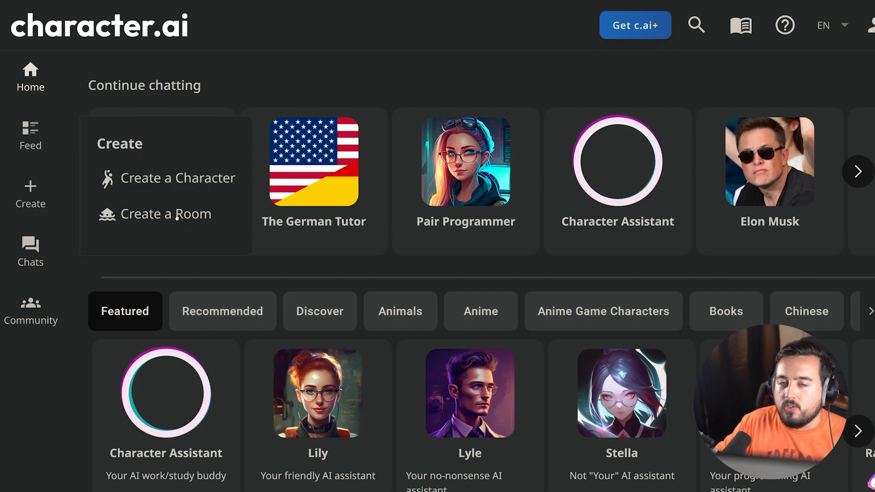
{"action": "left_click", "coordinate": [166, 213]}
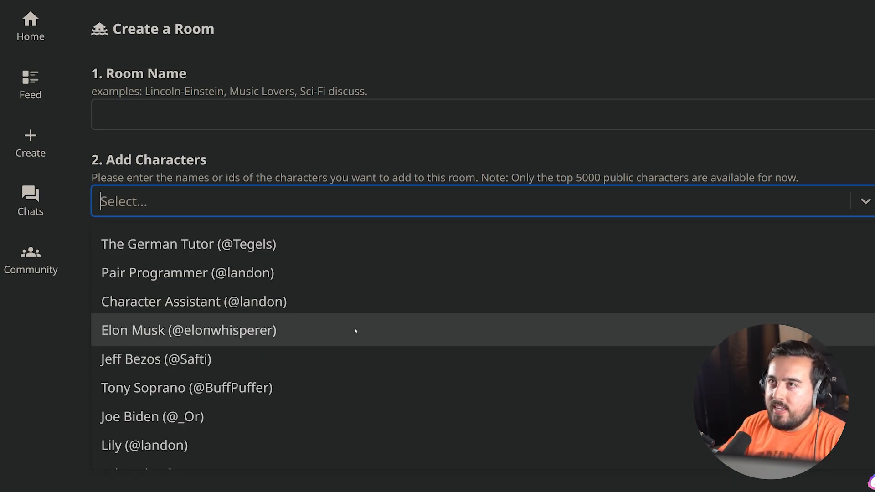
{"action": "left_click", "coordinate": [188, 330]}
{"action": "type", "text": "Life on Mars"}
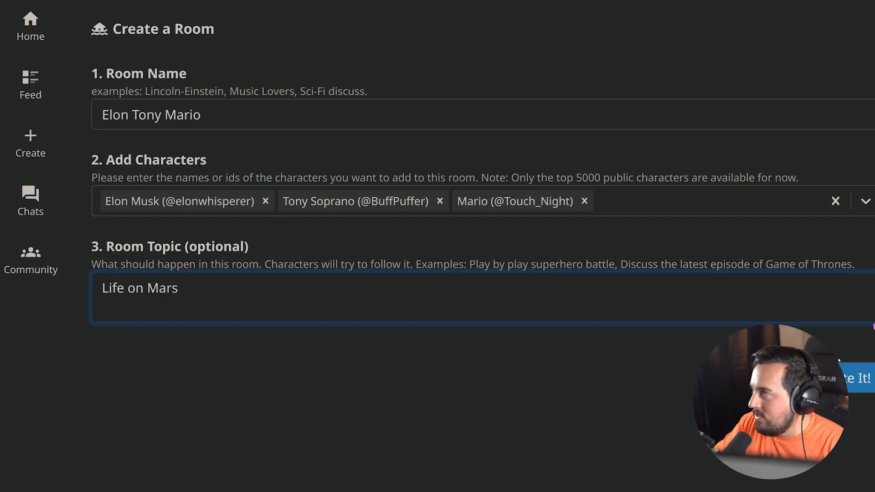
{"action": "left_click", "coordinate": [853, 378]}
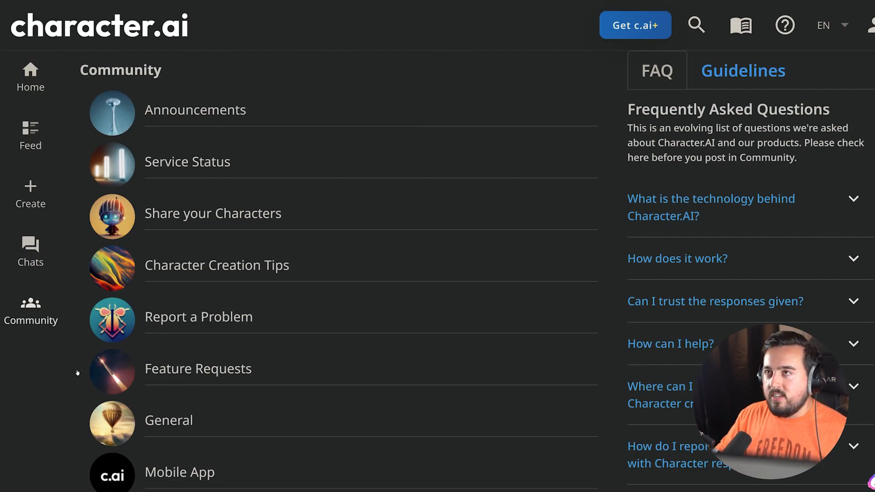
{"action": "mouse_move", "coordinate": [236, 305]}
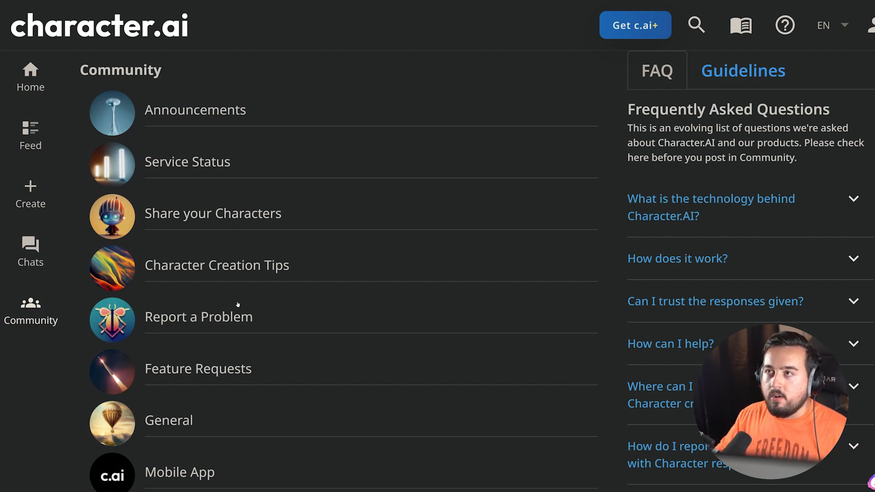
{"action": "mouse_move", "coordinate": [226, 380]}
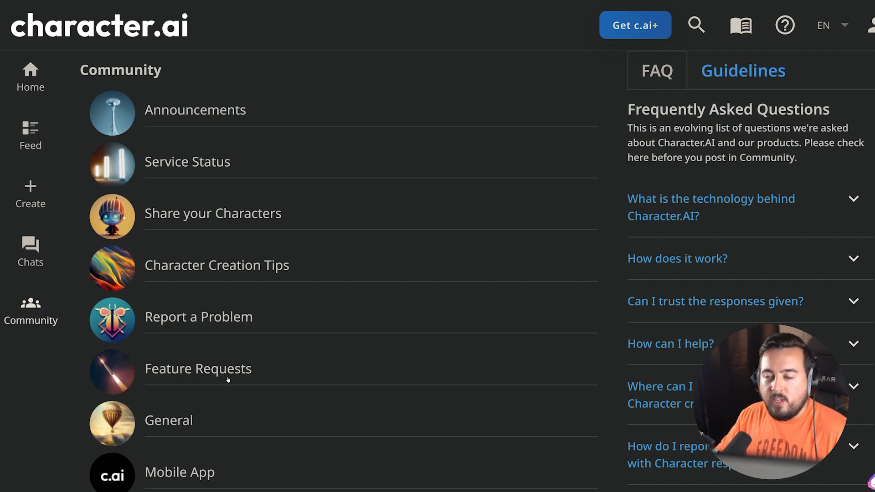